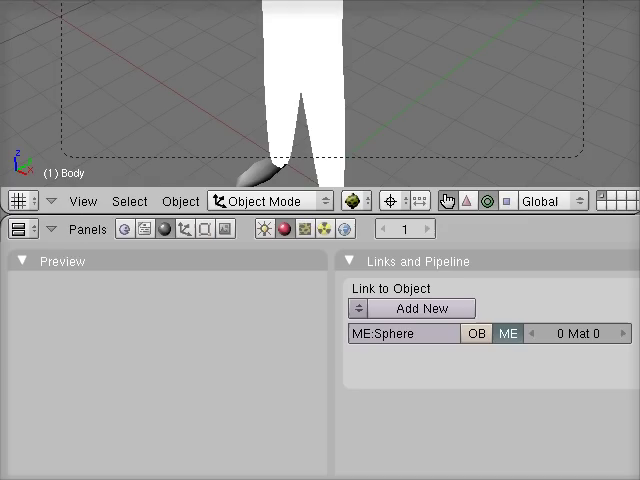
mouse_move(305, 75)
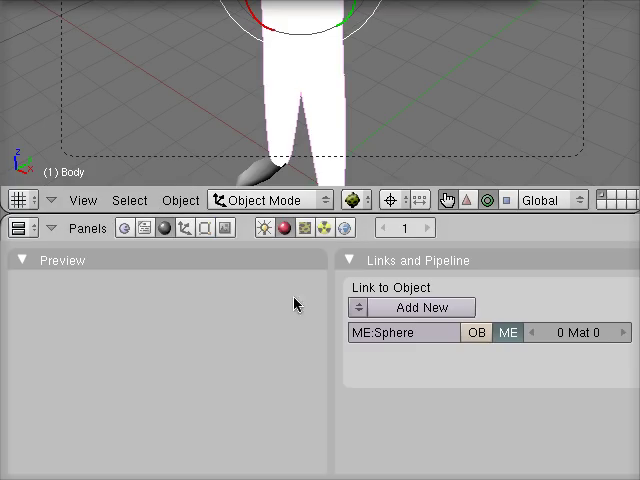
mouse_move(422, 307)
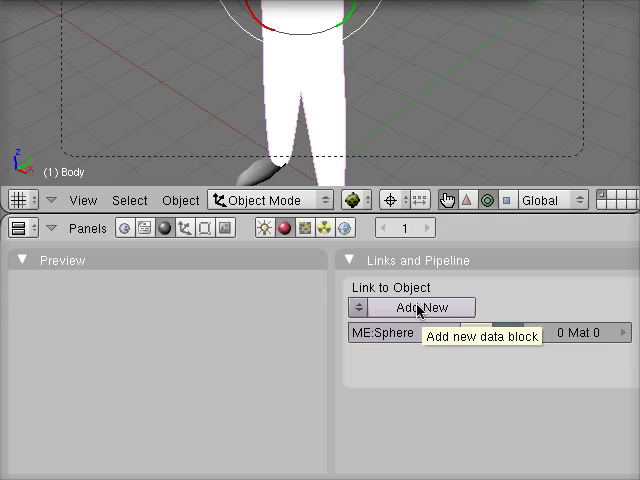
Step: Add a new material to the Body mesh and switch on its TexFace option
click(419, 307)
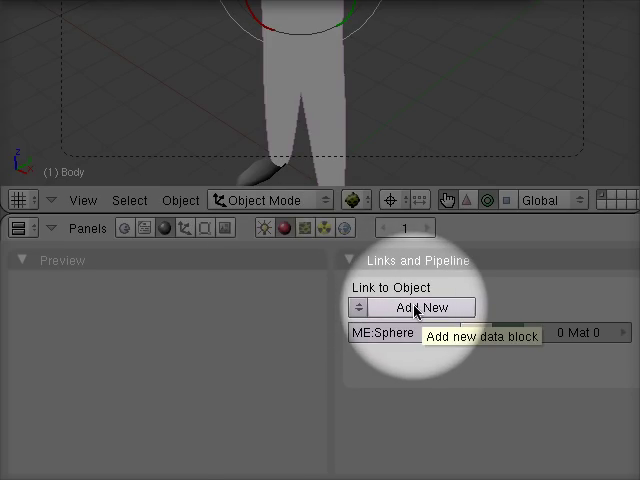
click(420, 307)
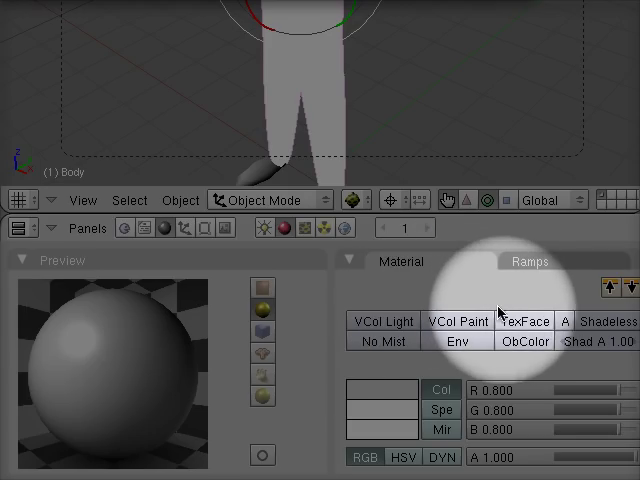
mouse_move(520, 321)
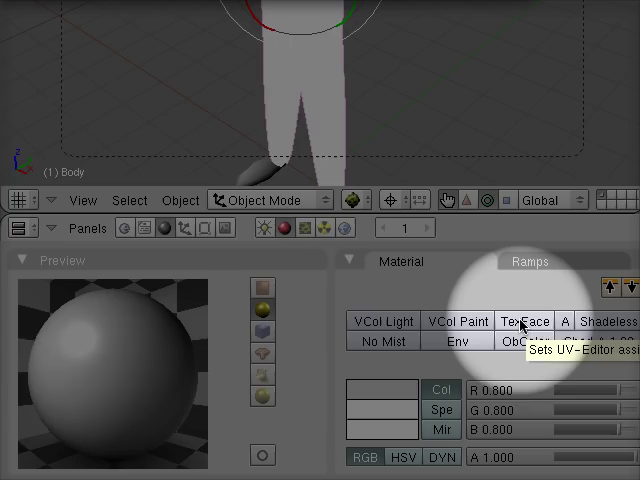
click(523, 321)
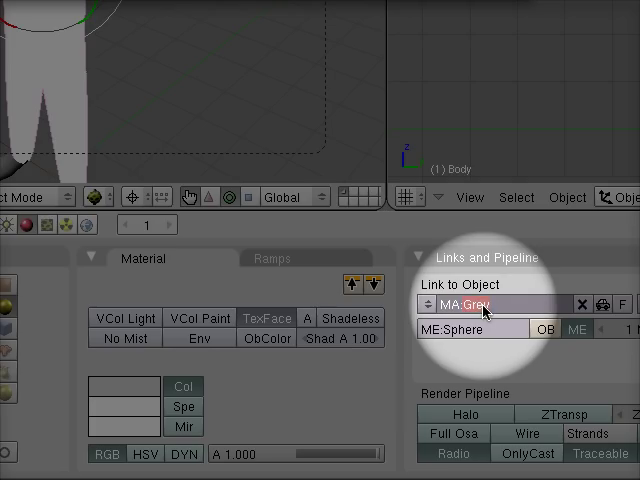
Step: Enter 'Front and Back' in the Body material's MA: name field
text(Front and Back)
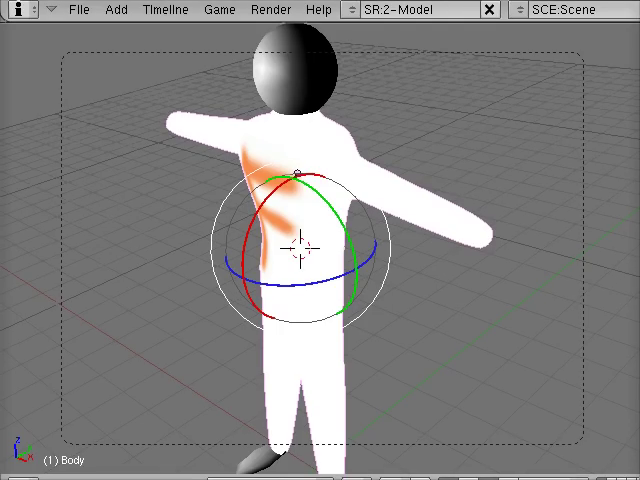
Step: Render the scene to view the grey figure with its orange chest streak
click(269, 9)
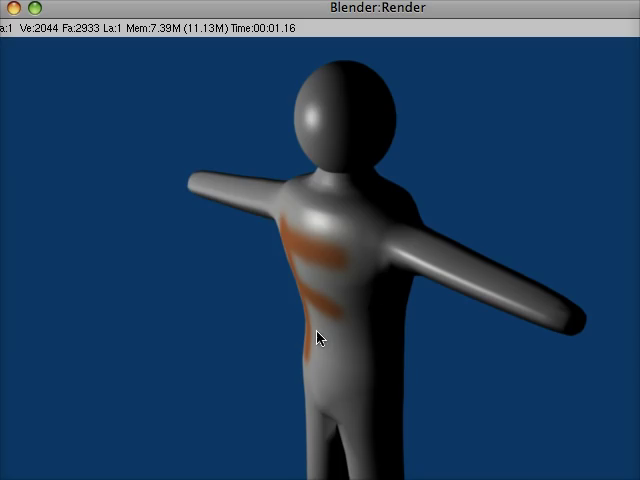
mouse_move(444, 454)
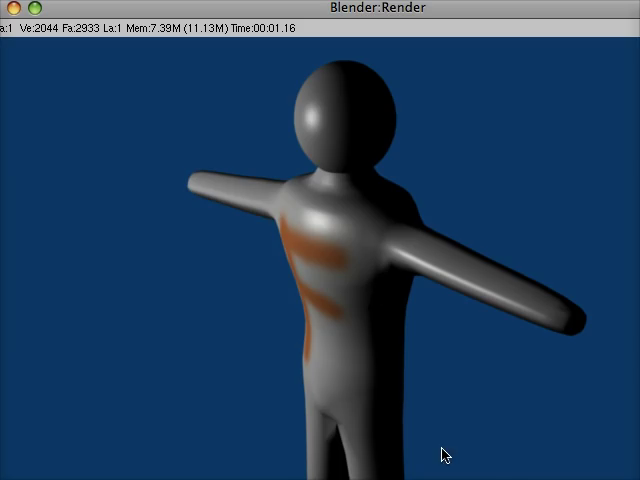